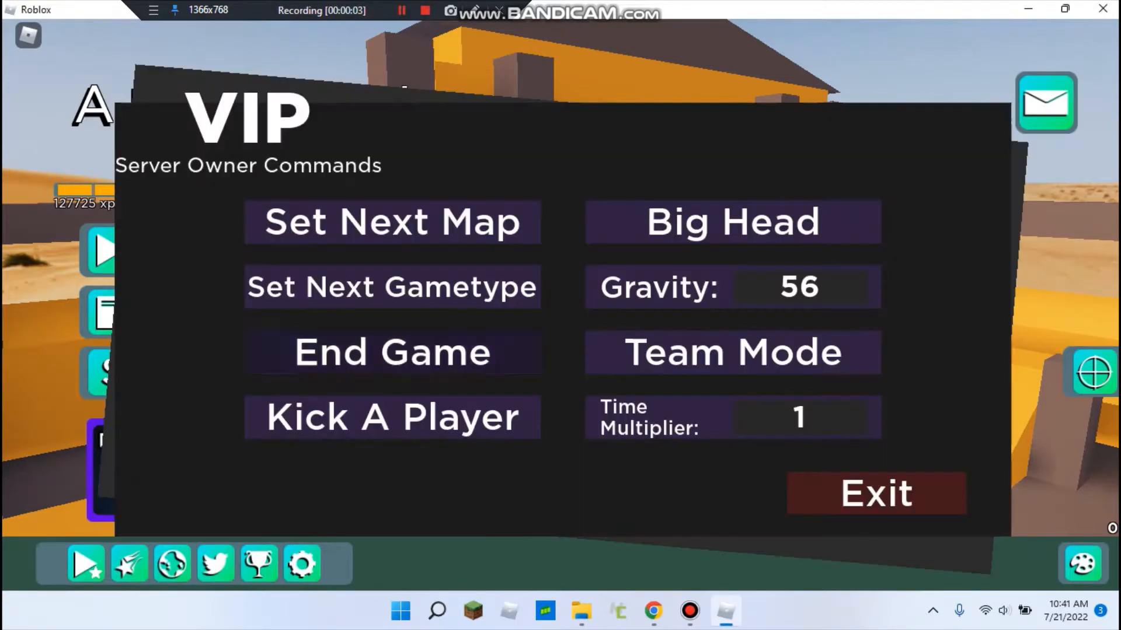
Pick Standard as the VIP server's next gametype from the owner commands list.
click(391, 286)
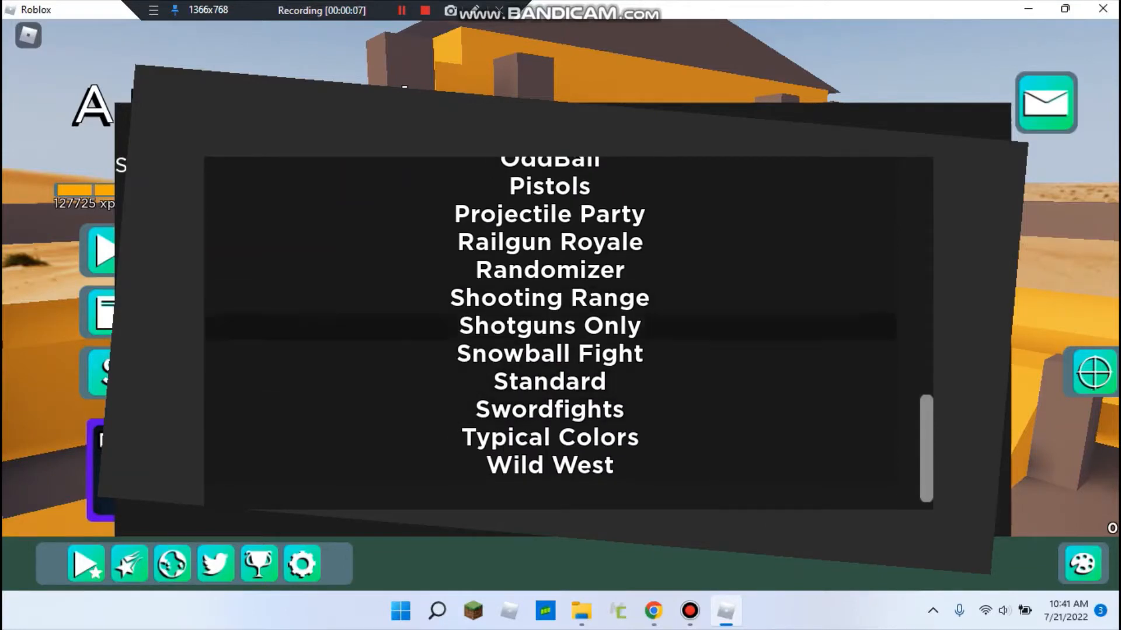
scroll(up, 3)
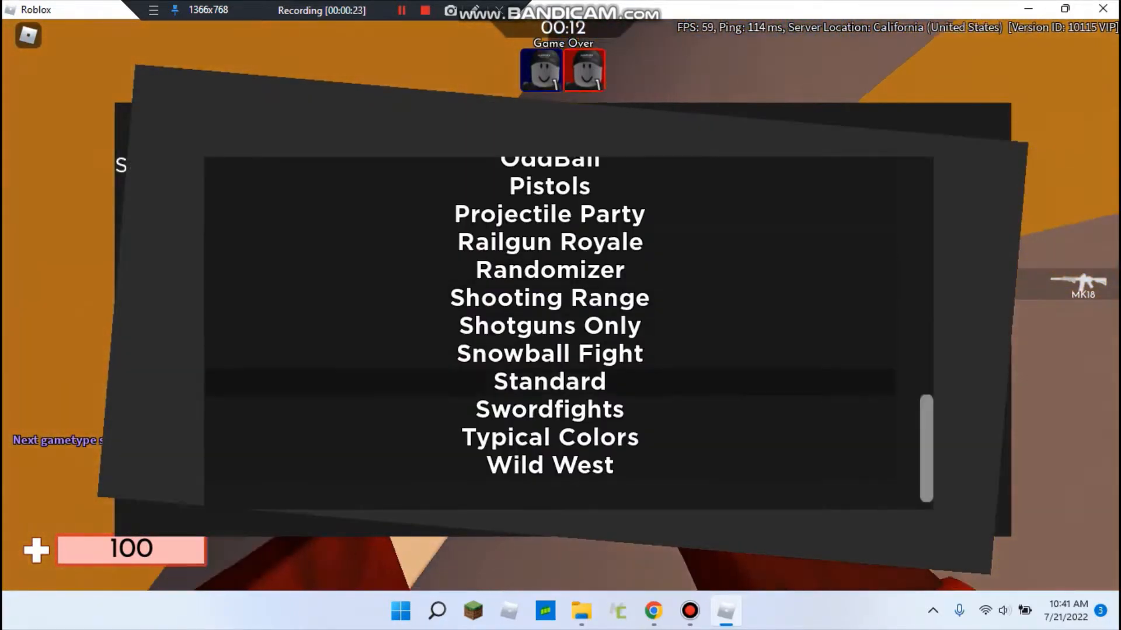
scroll(up, 3)
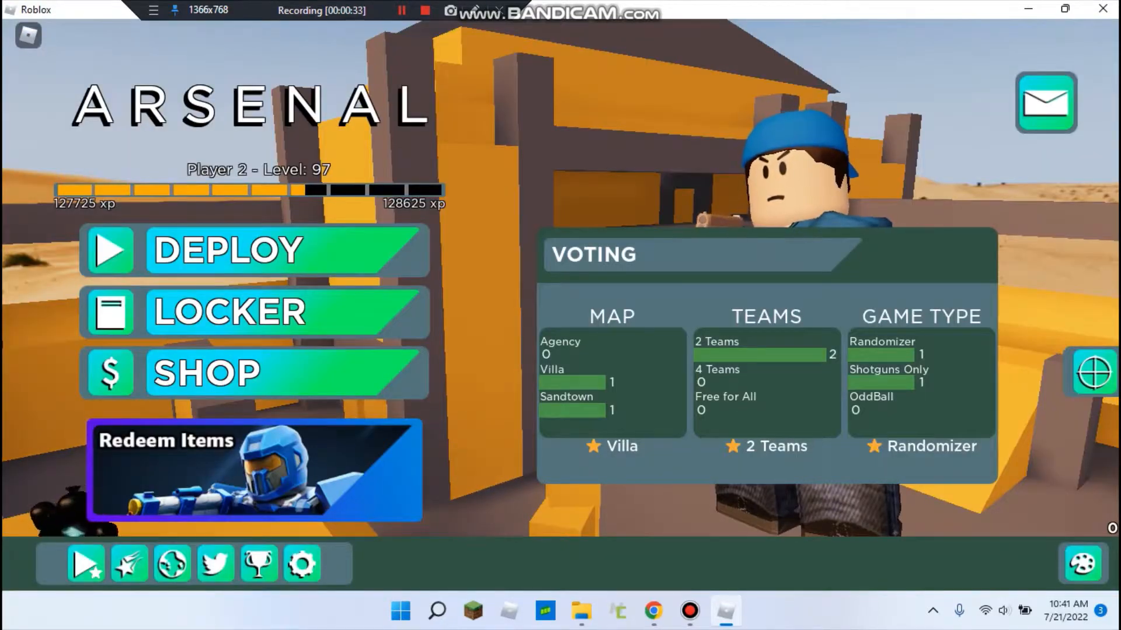
View the character, emotes and weapon skin in the Locker, then deploy into the match.
click(252, 312)
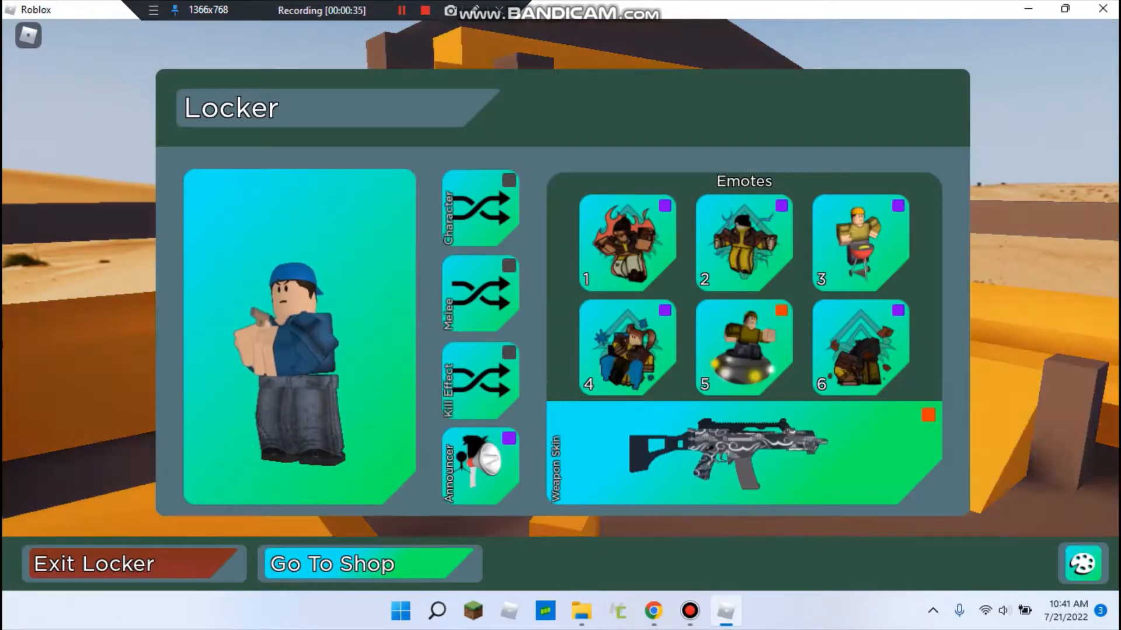
click(135, 564)
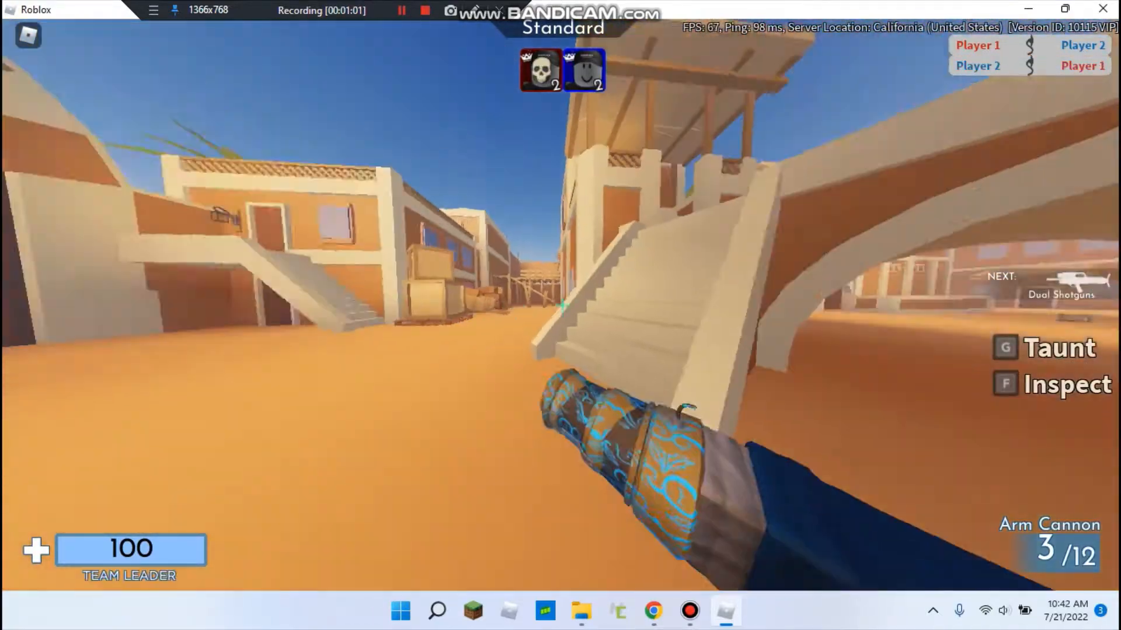
mouse_move(560, 300)
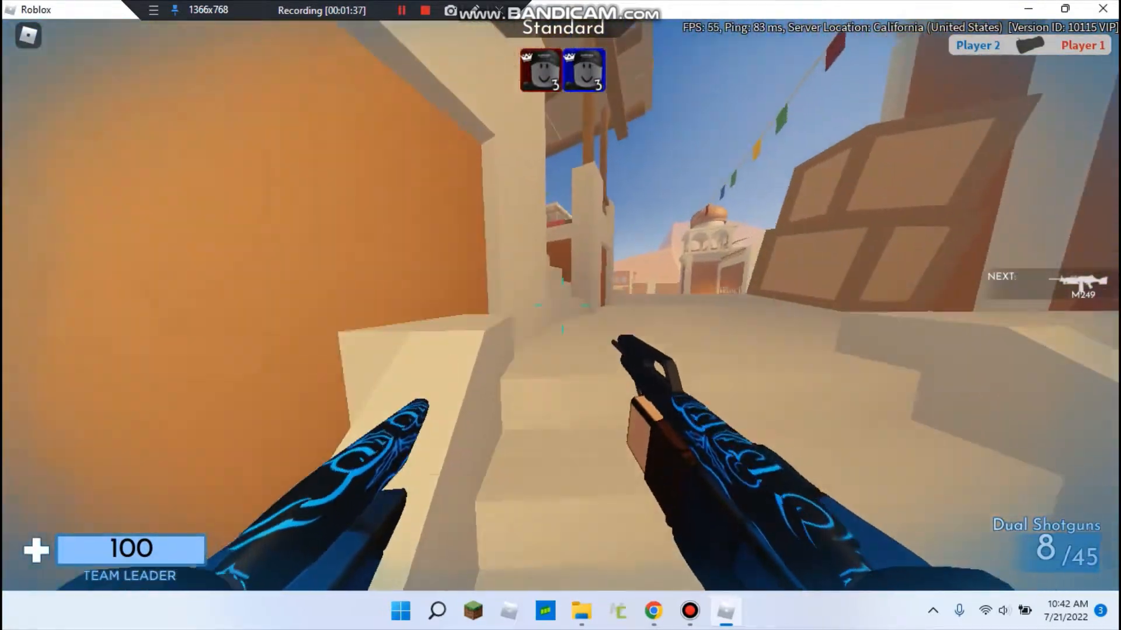
Shoot the opponent on the desert map, building a 9–6 lead.
click(560, 315)
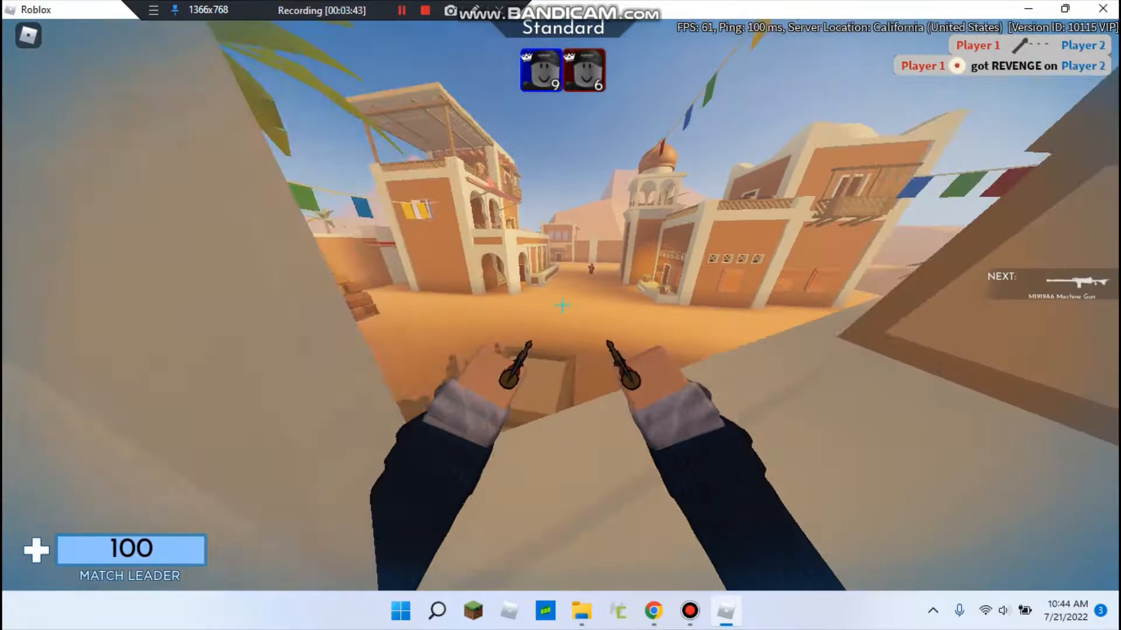
Fire the SPAS 12 at opponents to extend the lead to 15–11.
click(561, 308)
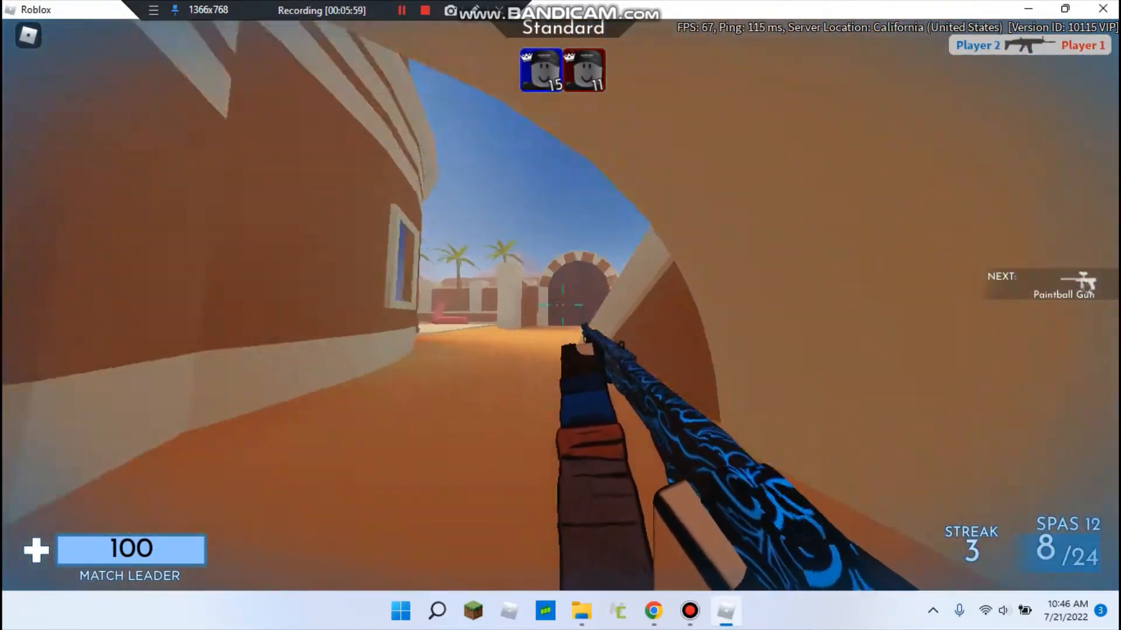
mouse_move(560, 315)
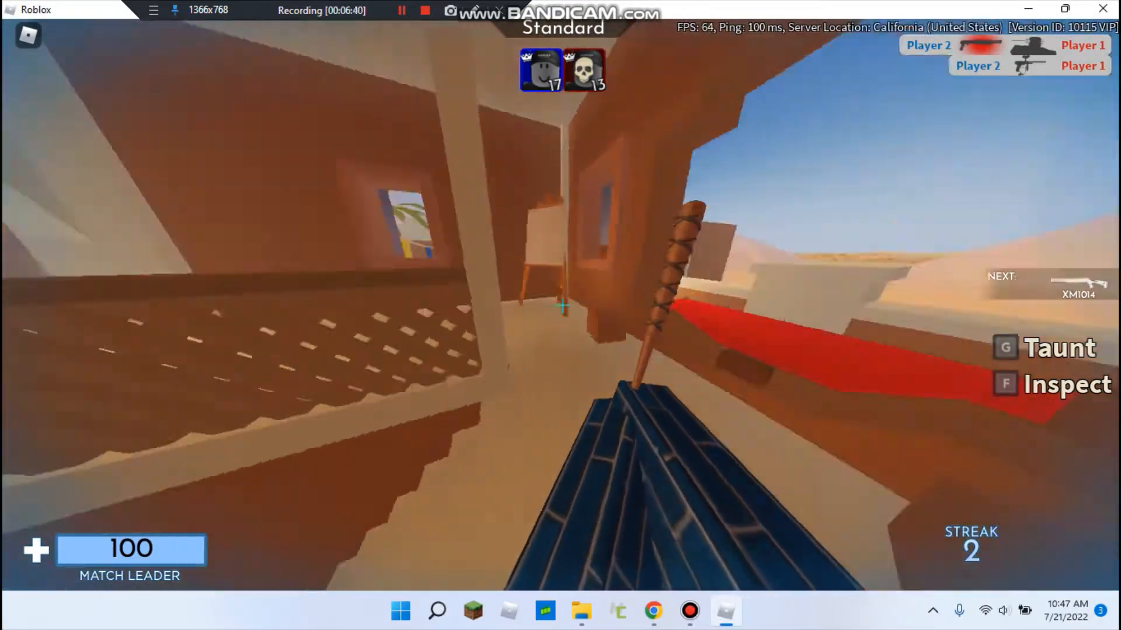
Toggle the Taunt menu with G to choose a dance mid-match.
key(g)
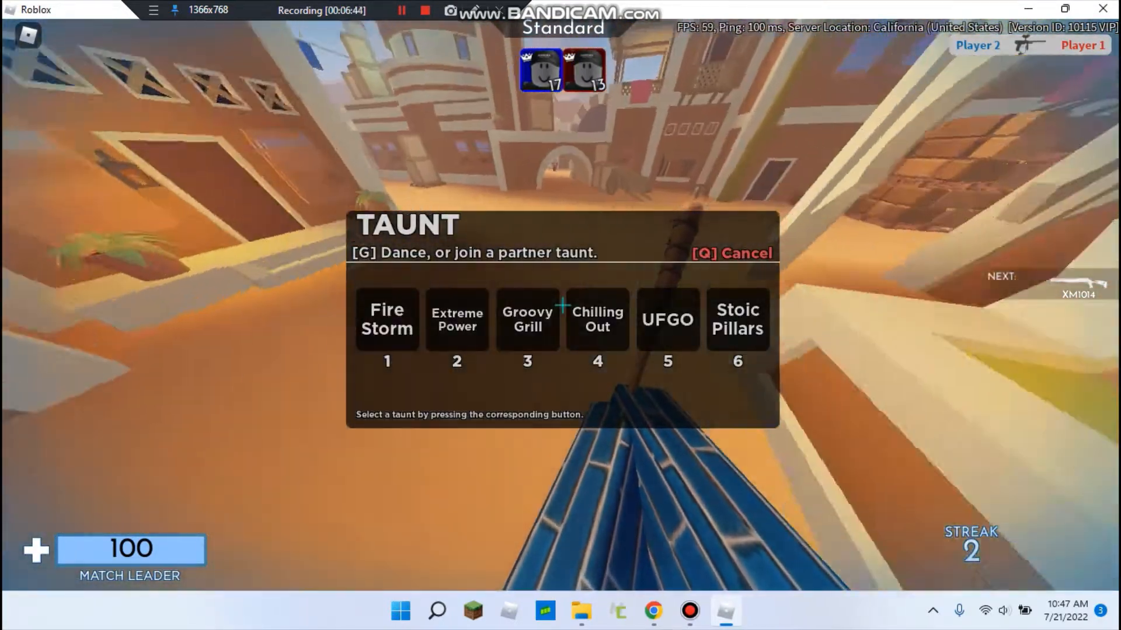
key(g)
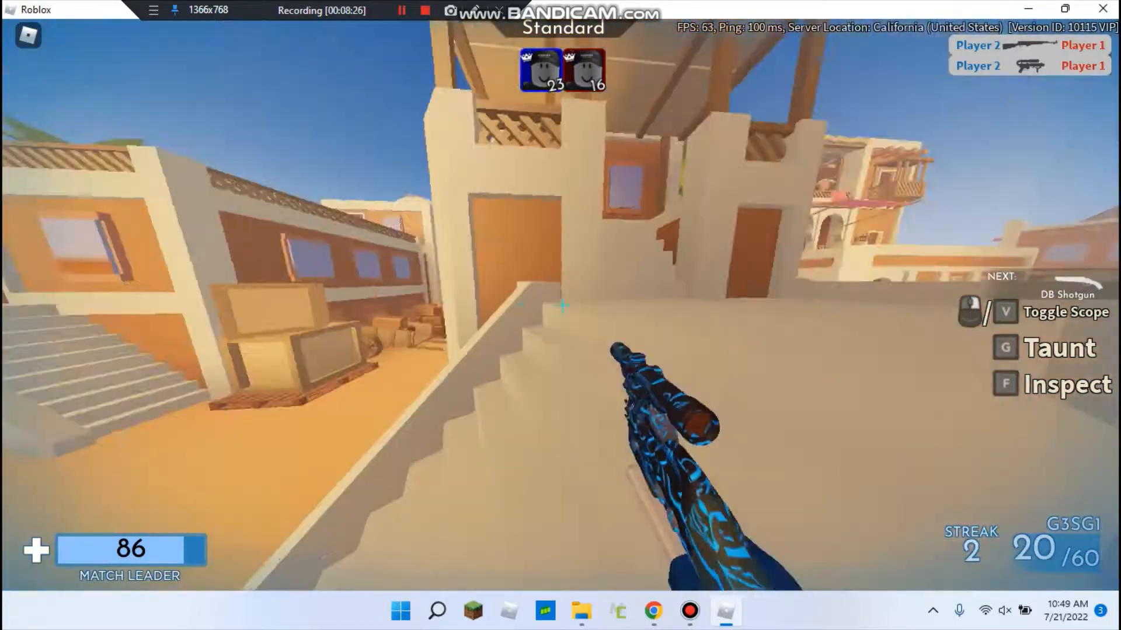
mouse_move(560, 315)
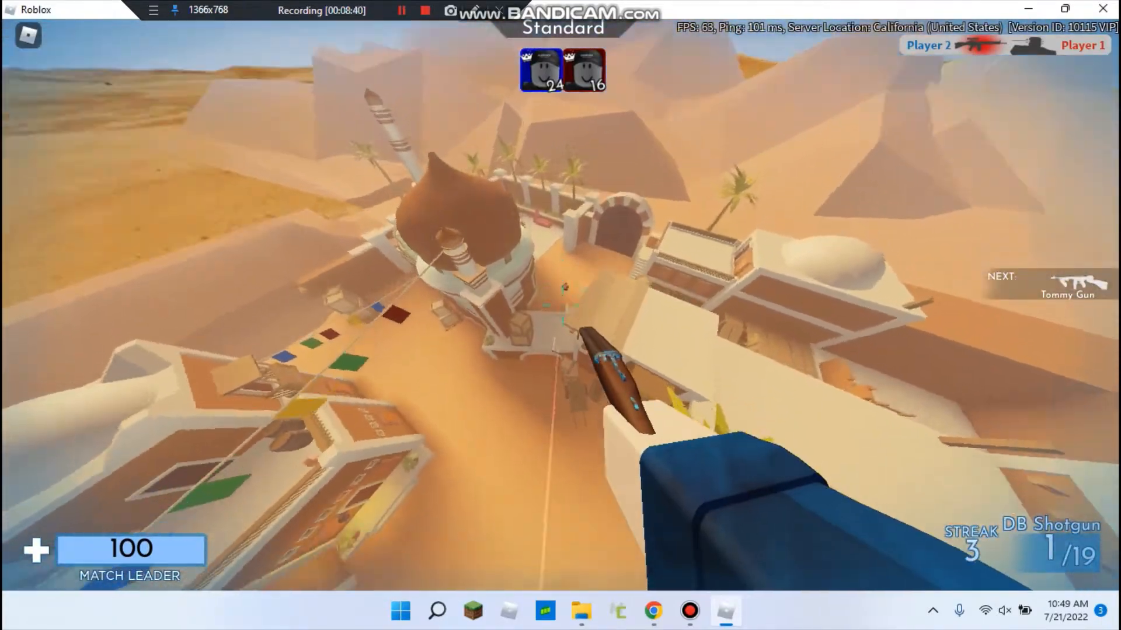
Shoot opponents to push the score to 27–19, then press Escape.
click(560, 305)
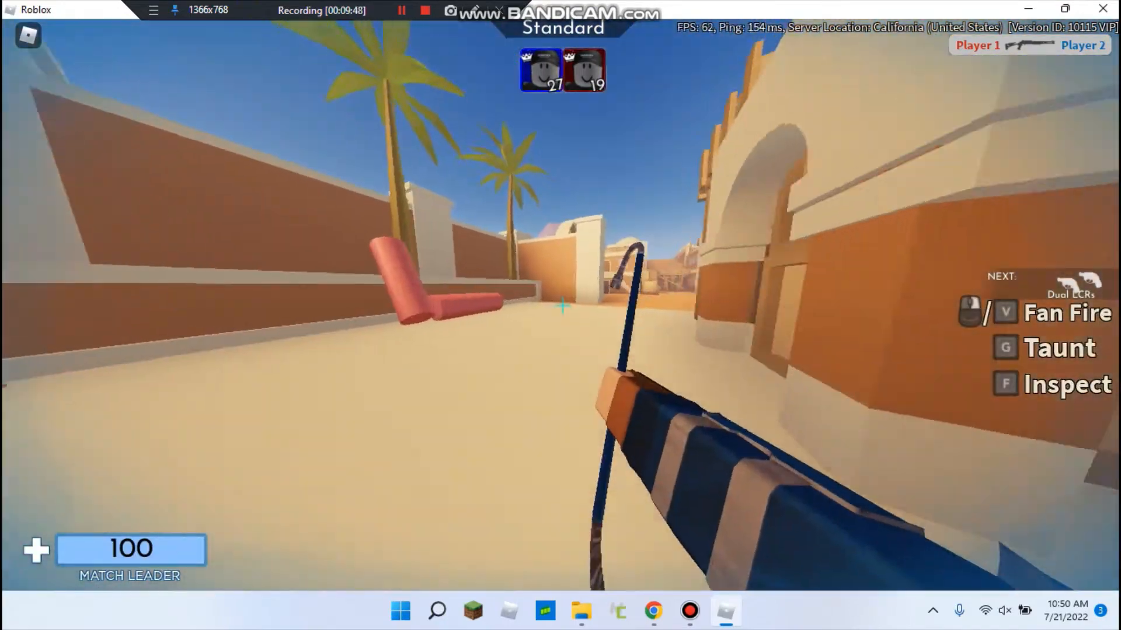
key(Escape)
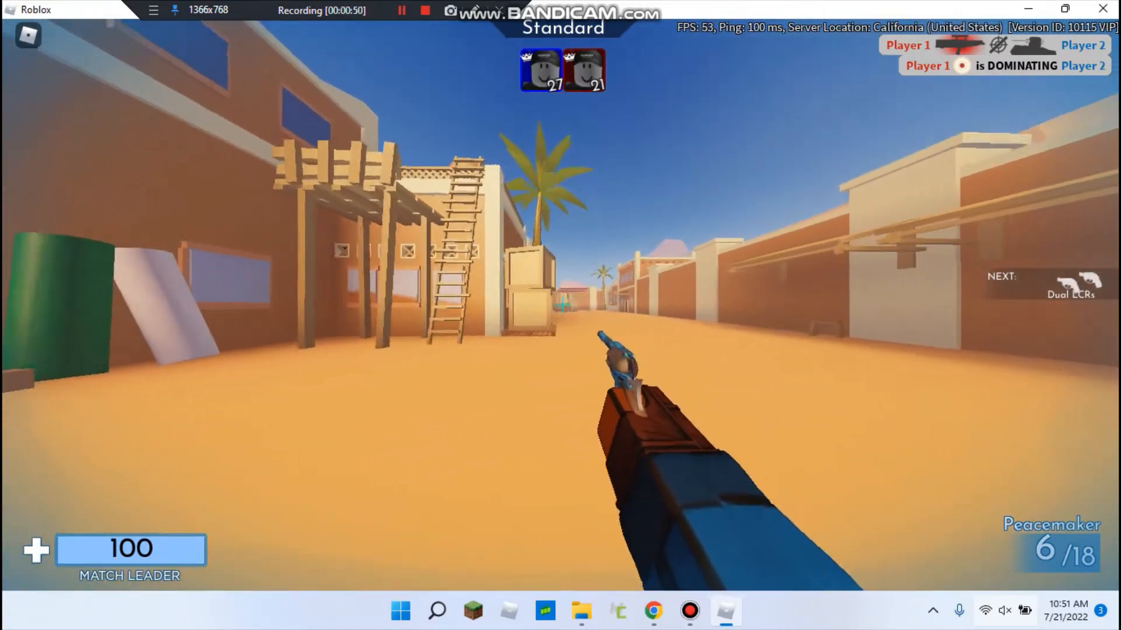
Shoot the enemy down the sandy street until eliminated, making it 28–21.
click(560, 315)
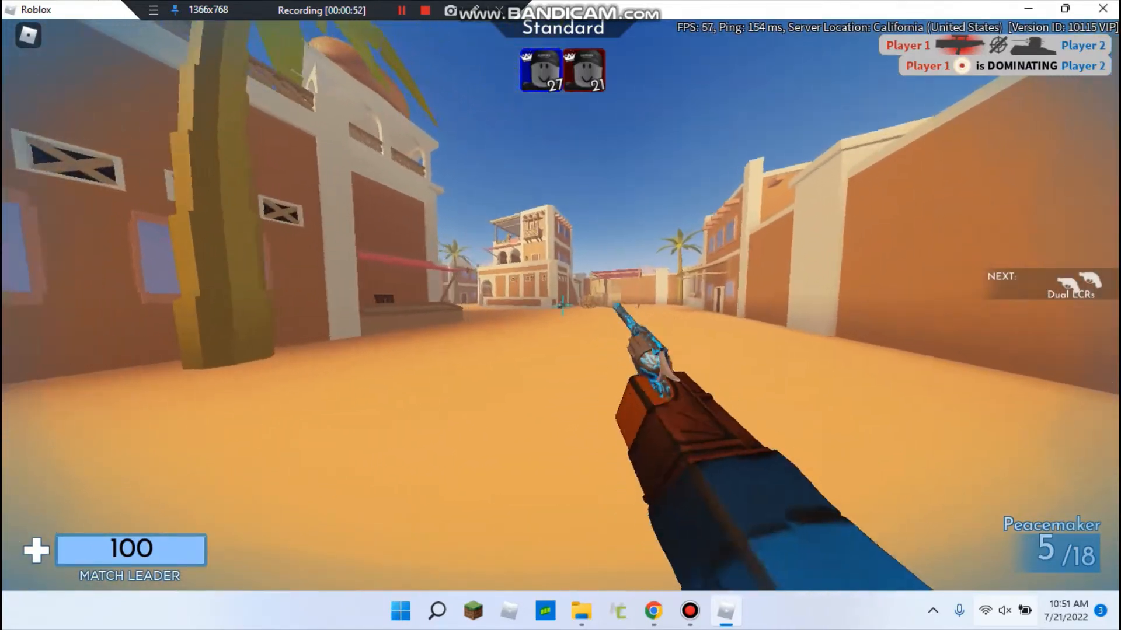
click(561, 315)
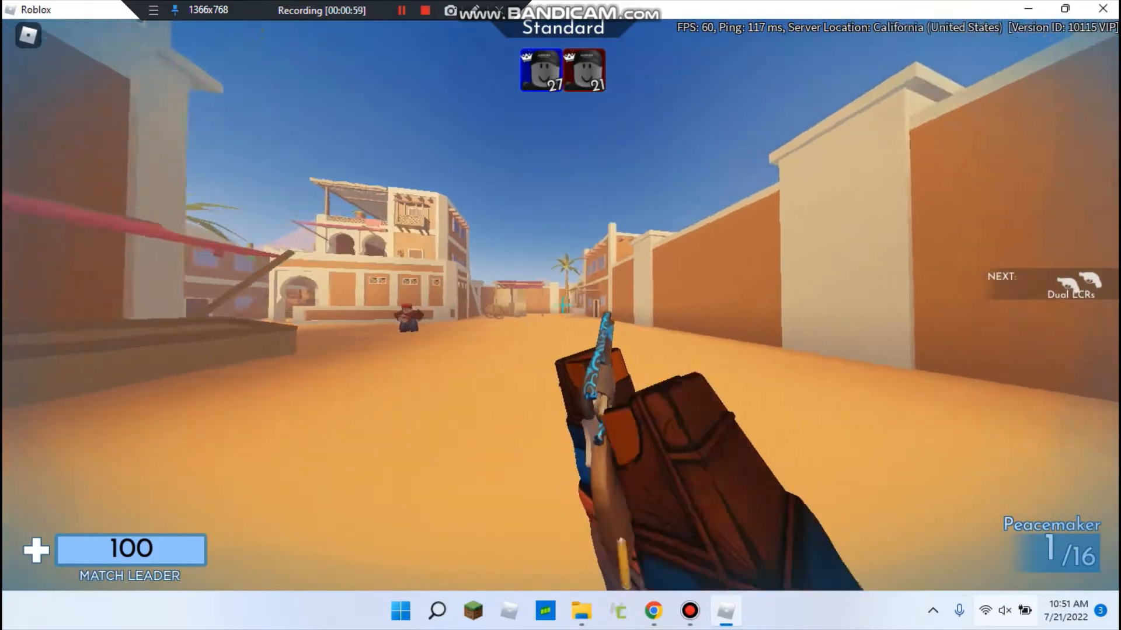
click(560, 315)
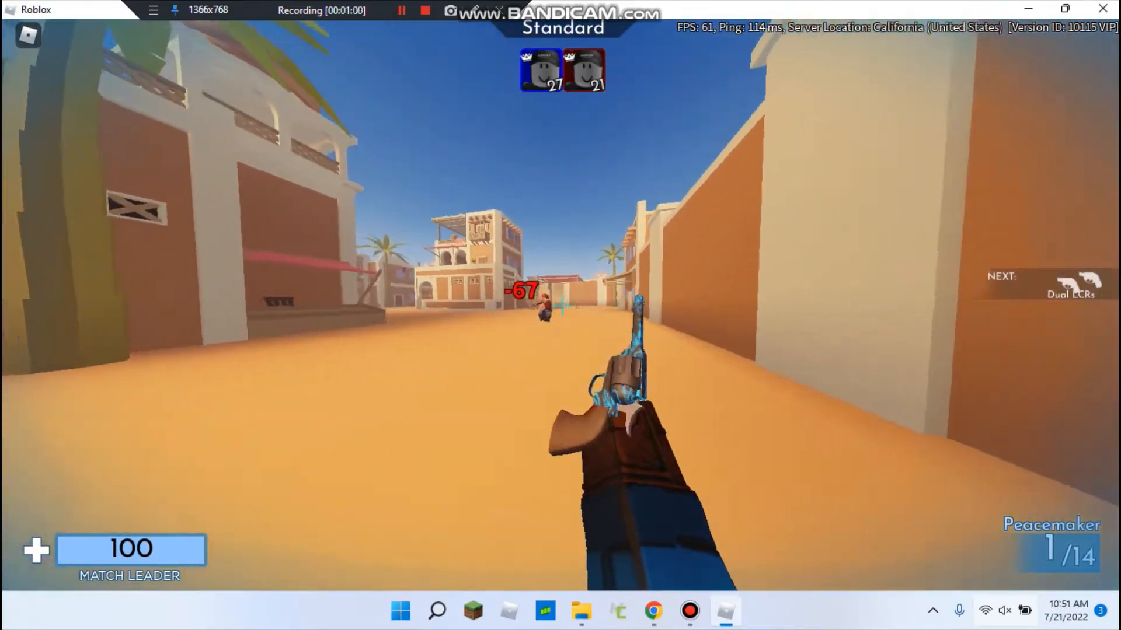
click(560, 307)
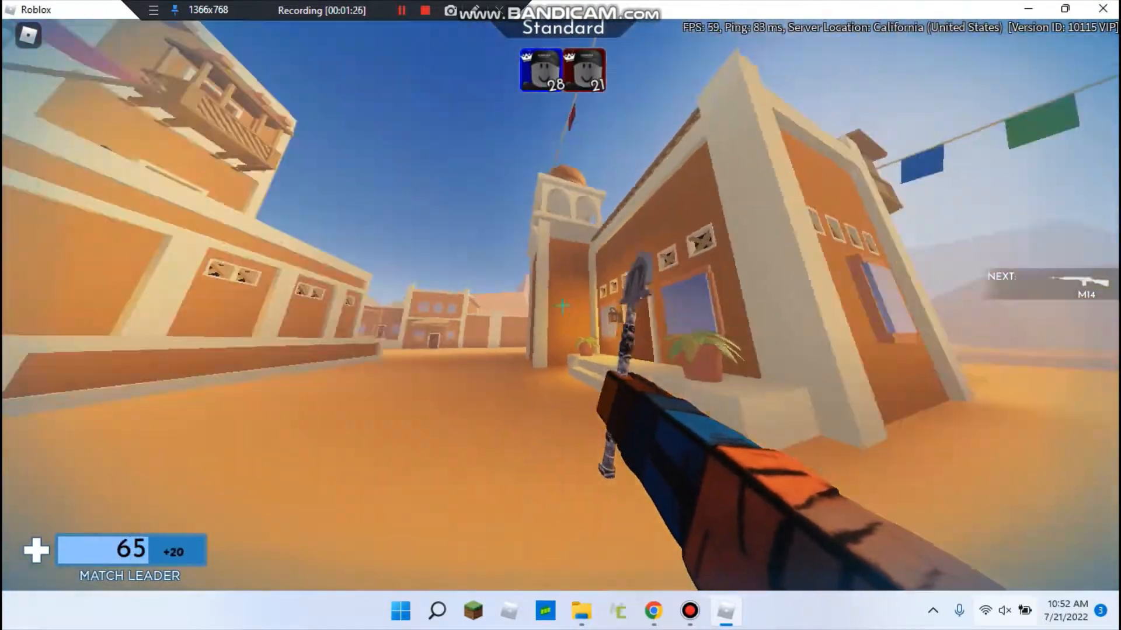
mouse_move(561, 308)
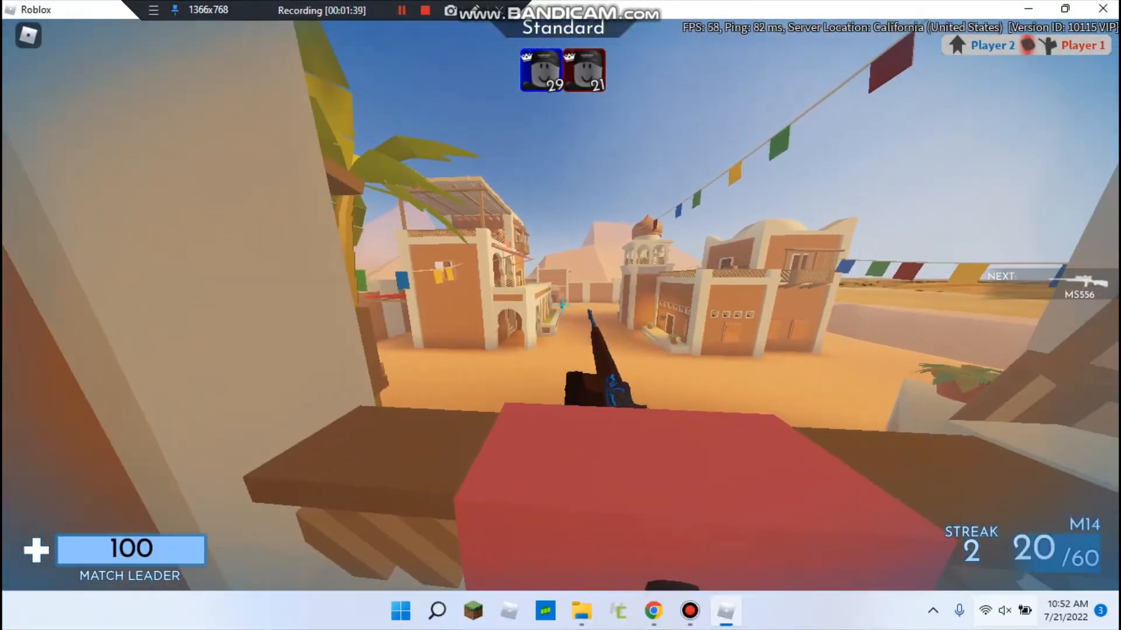
Fire the M14 at opponents to reach a 29–21 lead.
click(560, 315)
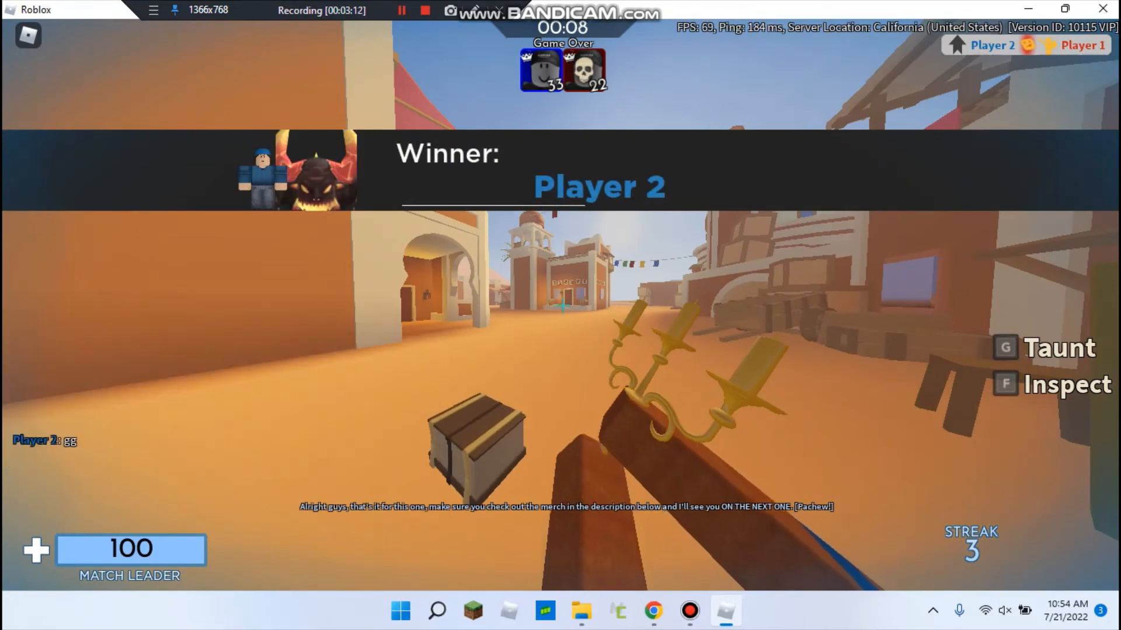
Open the Roblox game menu on the People tab after the 33–22 Game Over.
key(Escape)
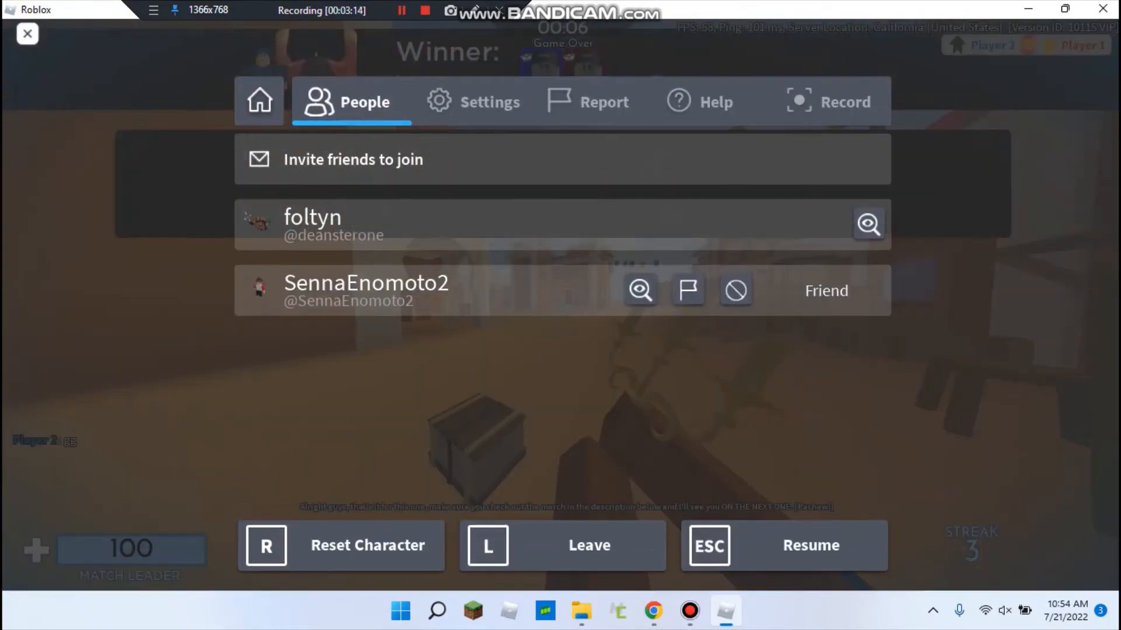